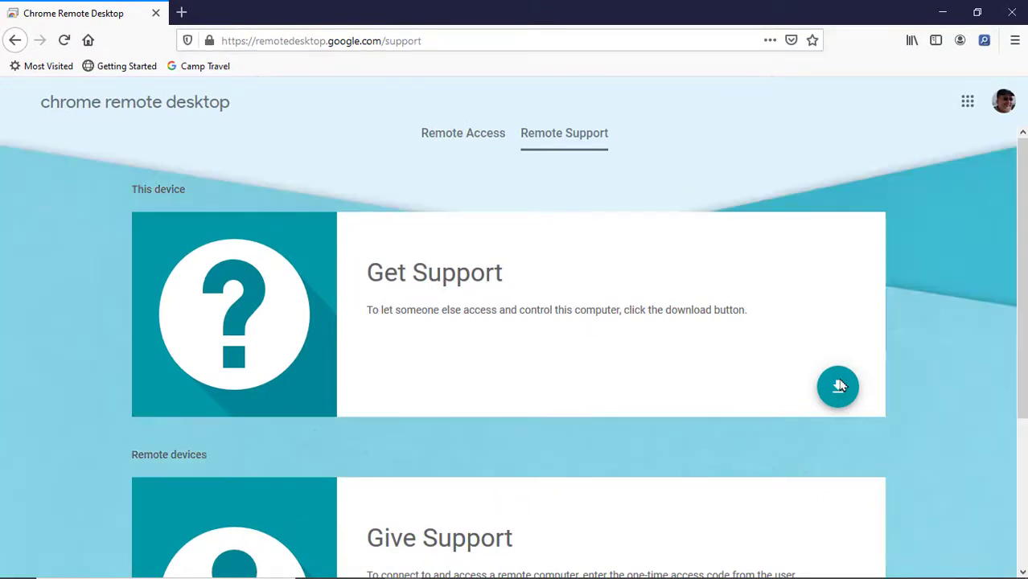
Step: Download the remote desktop helper, approve adding it to Firefox, and dismiss the added notice
left_click(837, 386)
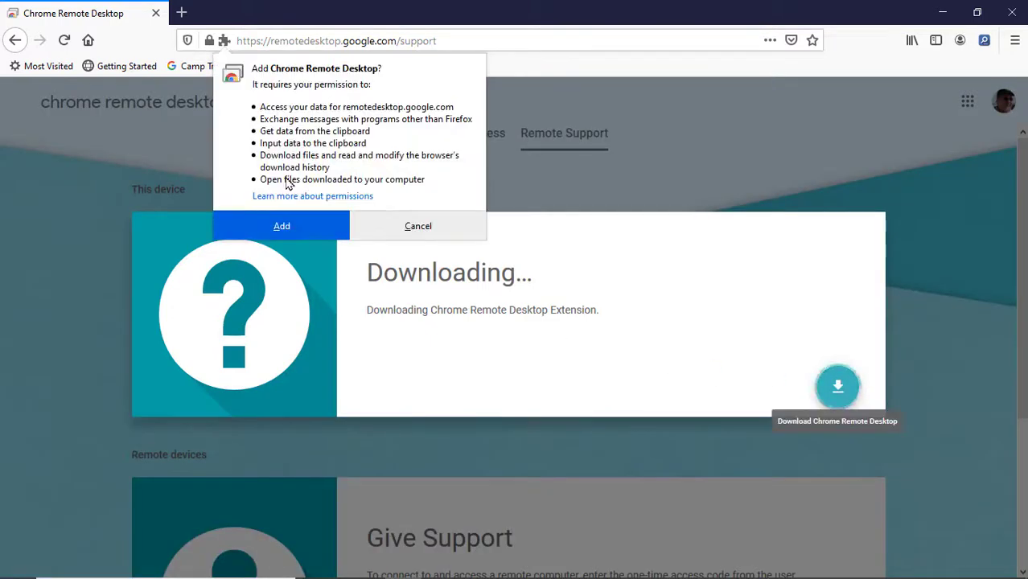
left_click(281, 225)
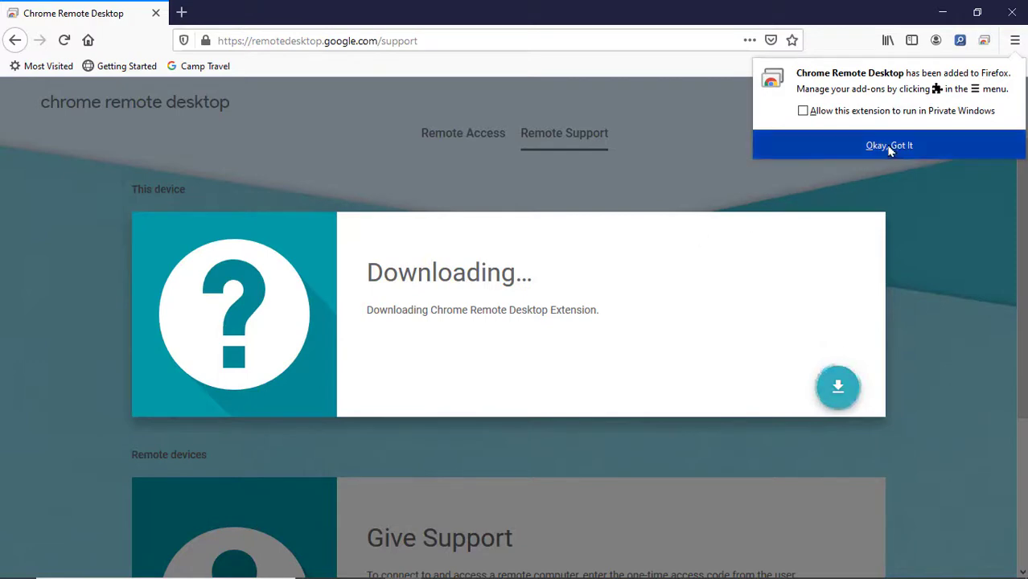
left_click(888, 145)
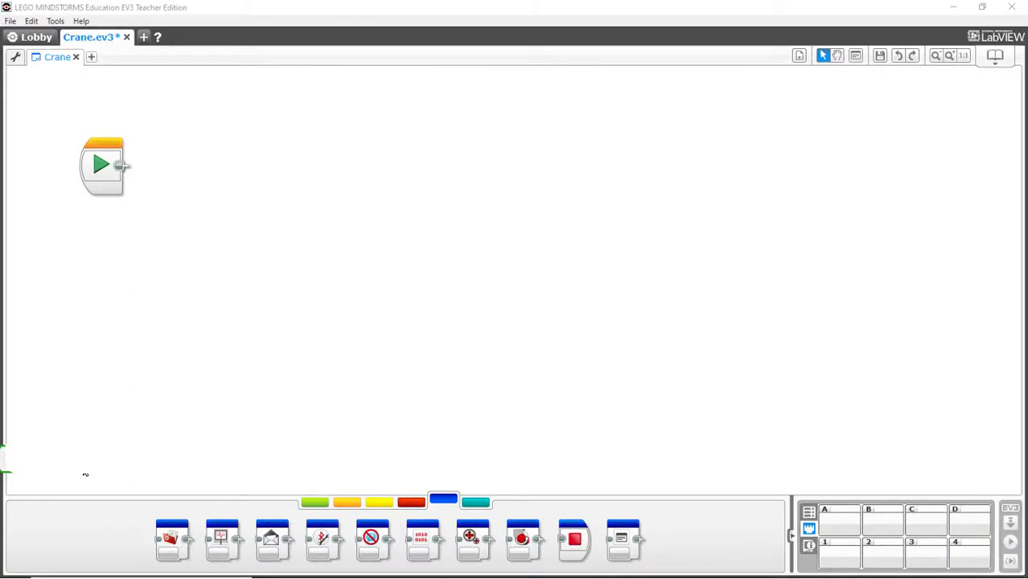
Step: Bring up the Crane.ev3 project showing its Start block in EV3 Lab
left_click(314, 502)
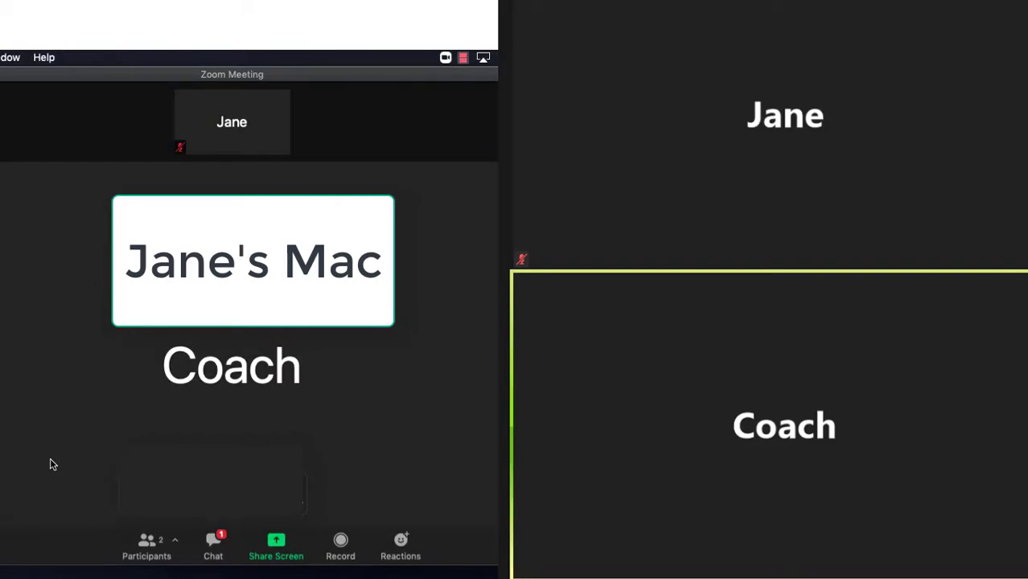
mouse_move(64, 460)
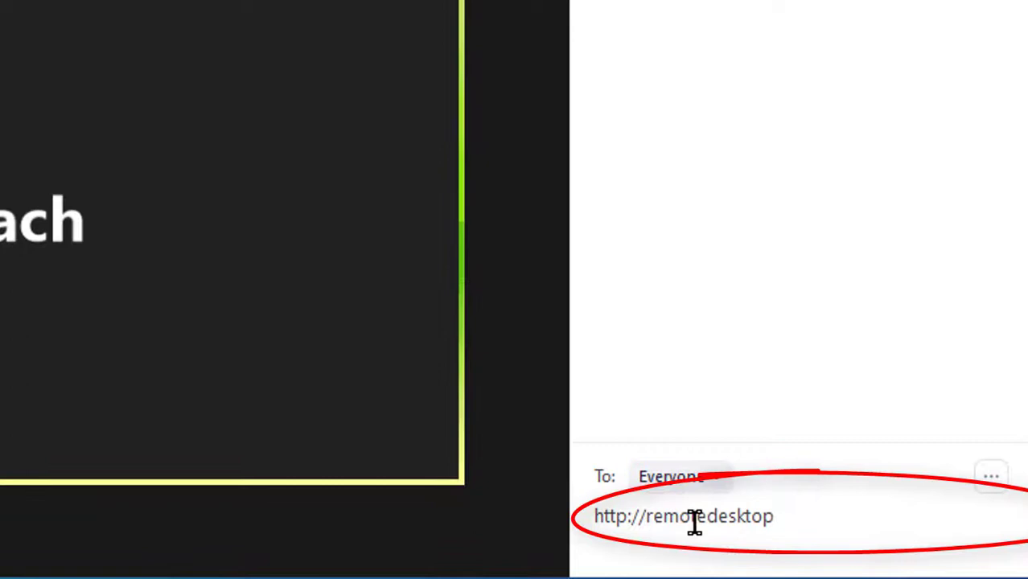
type(".google.c")
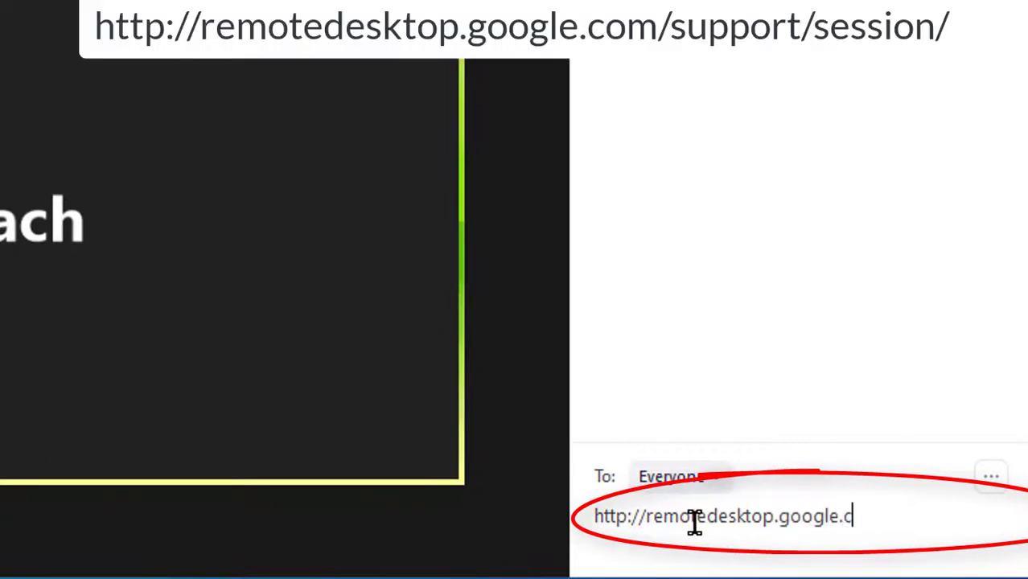
type("om/support")
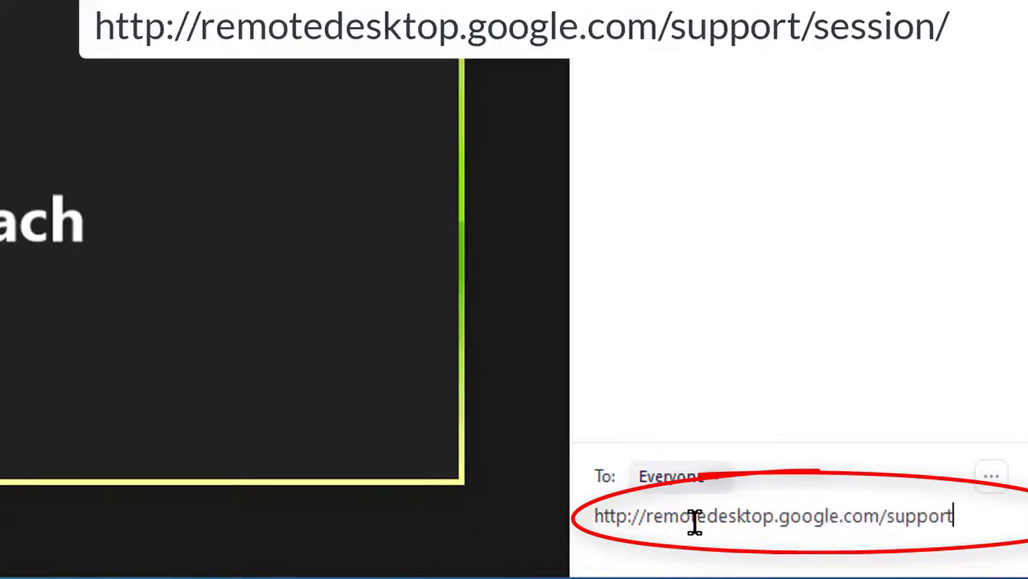
type("/session/")
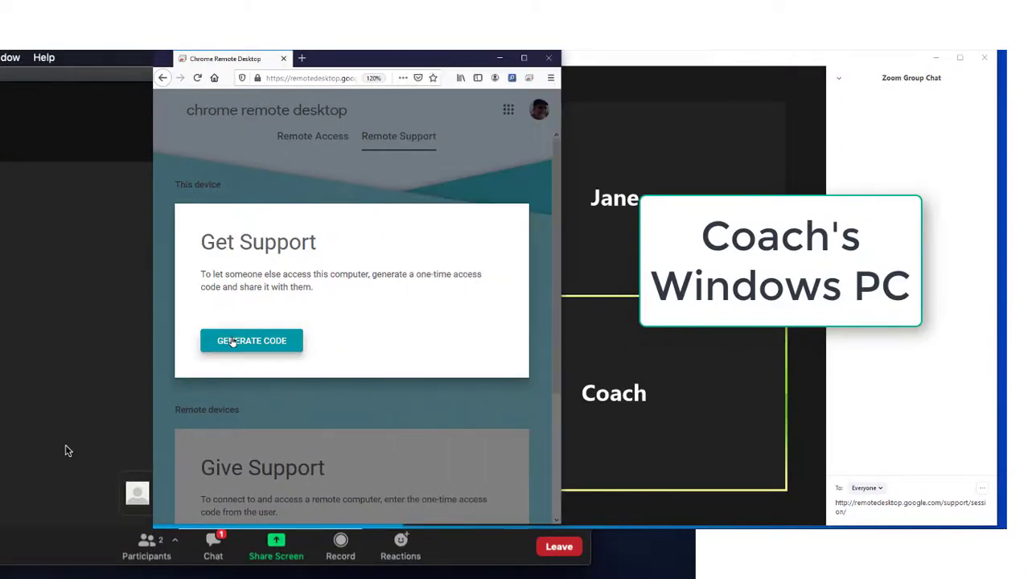
Step: Generate a one-time access code under Get Support on the Remote Support page
left_click(251, 341)
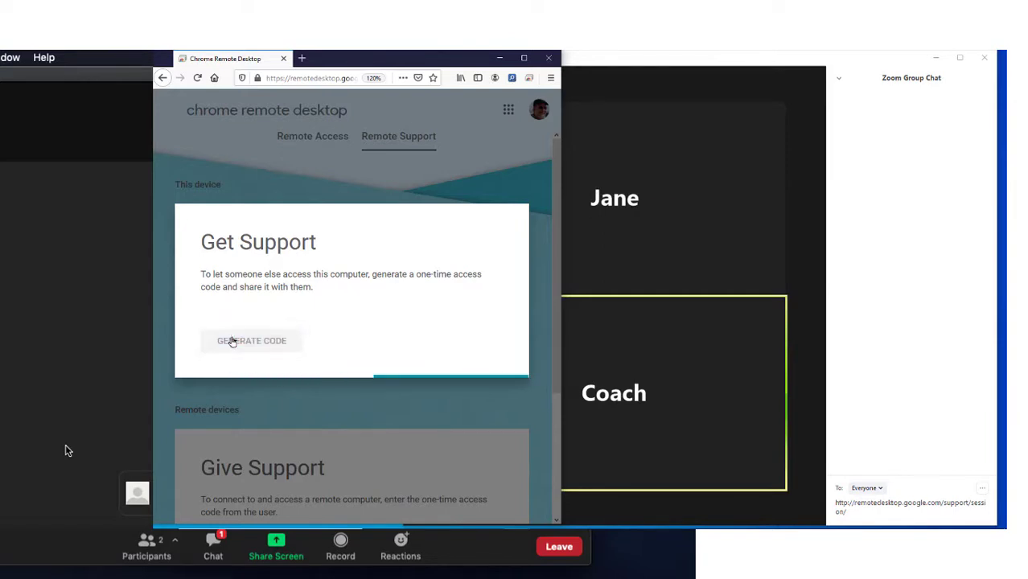
left_click(251, 341)
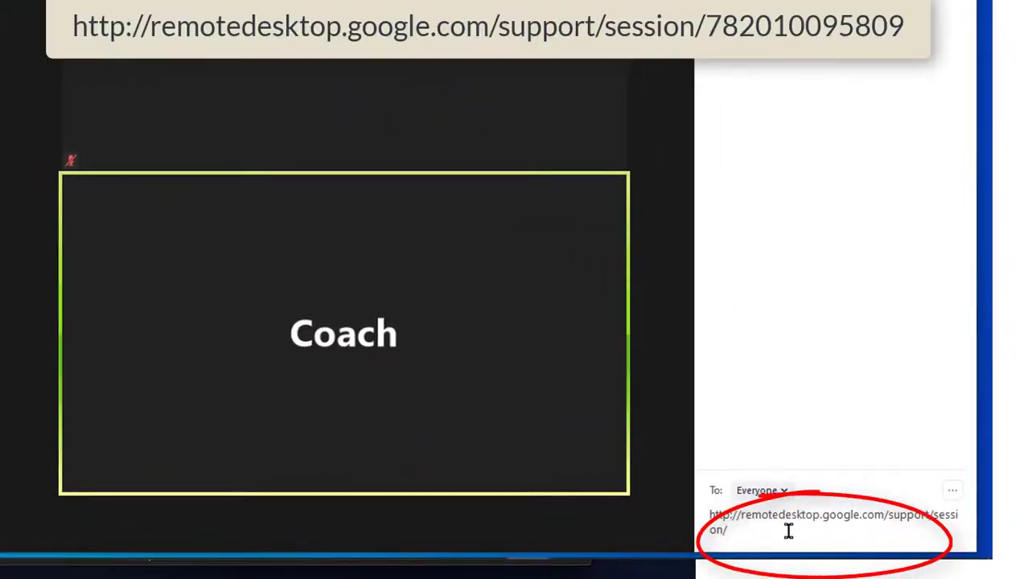
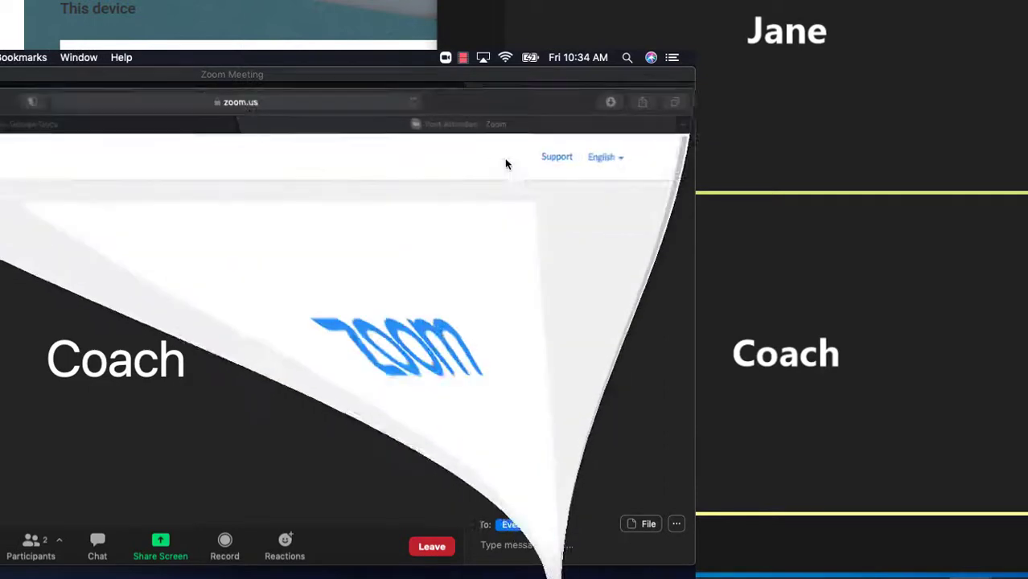
left_click(538, 103)
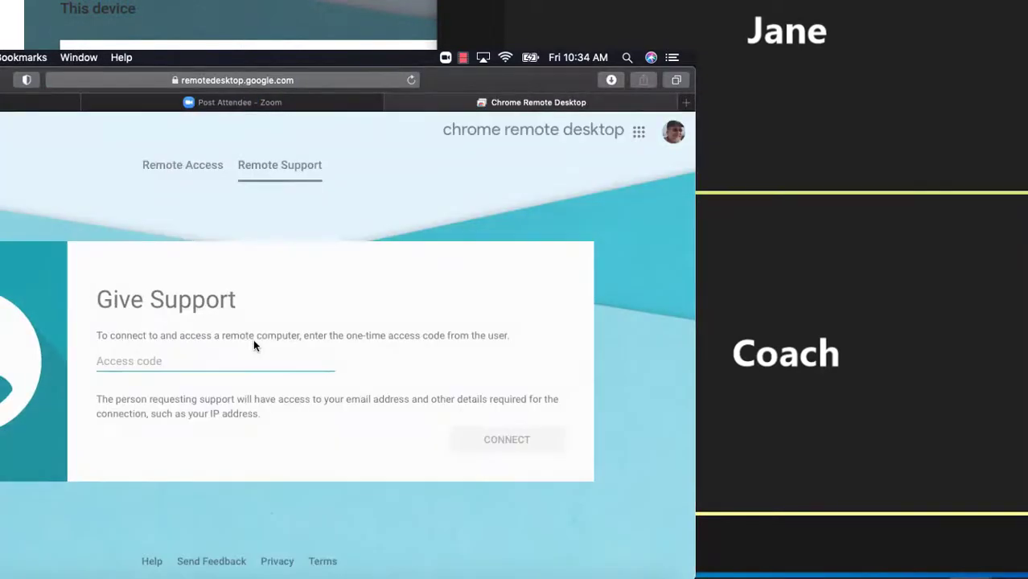
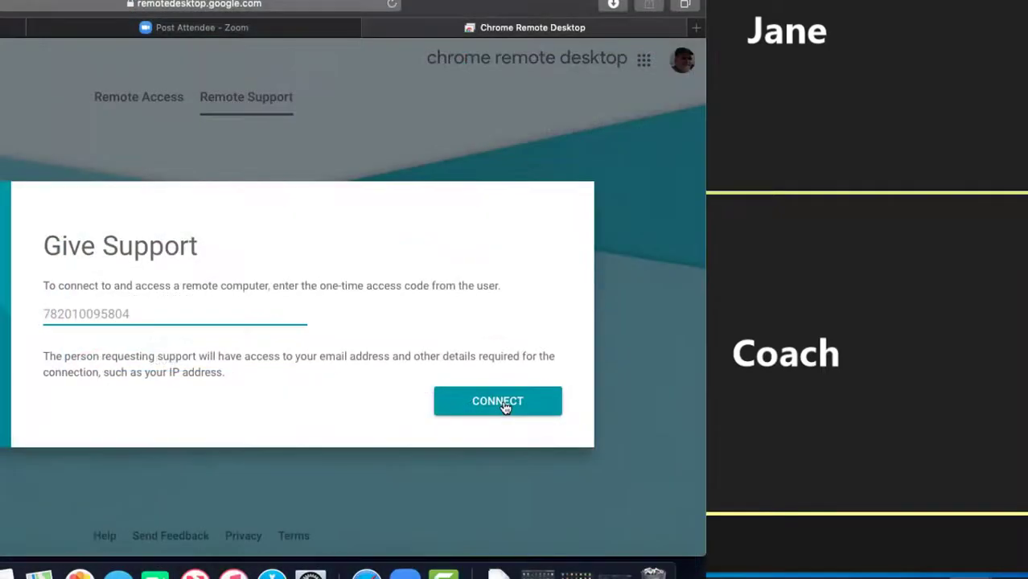
left_click(498, 401)
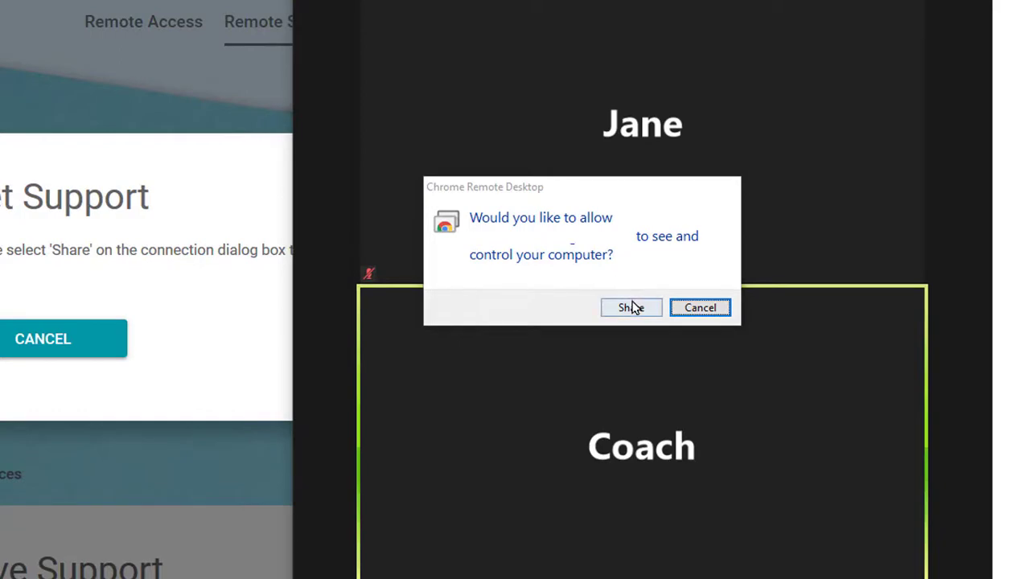
Step: Share control of the Windows computer with the helper, starting the remote session
left_click(630, 308)
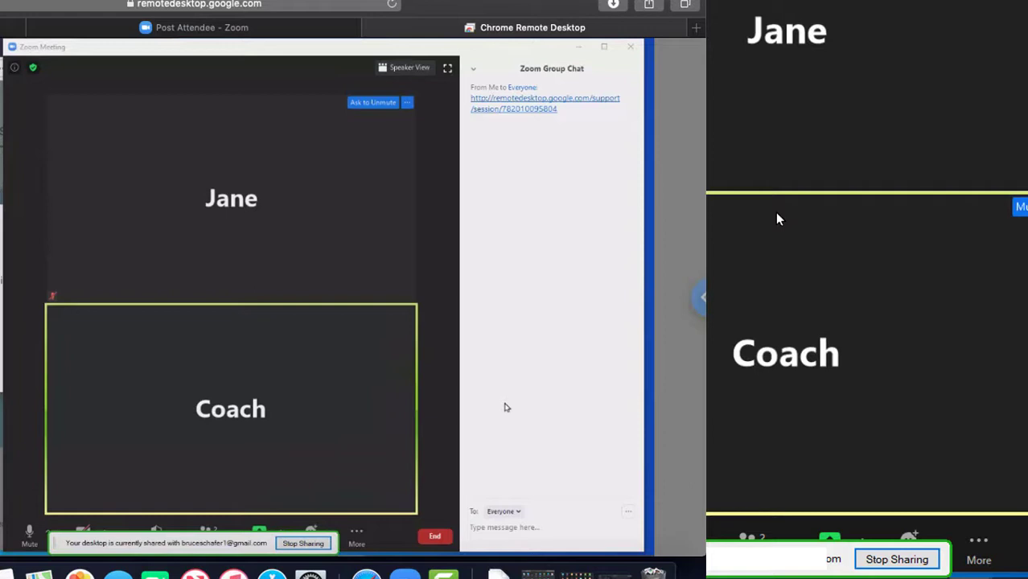
mouse_move(788, 203)
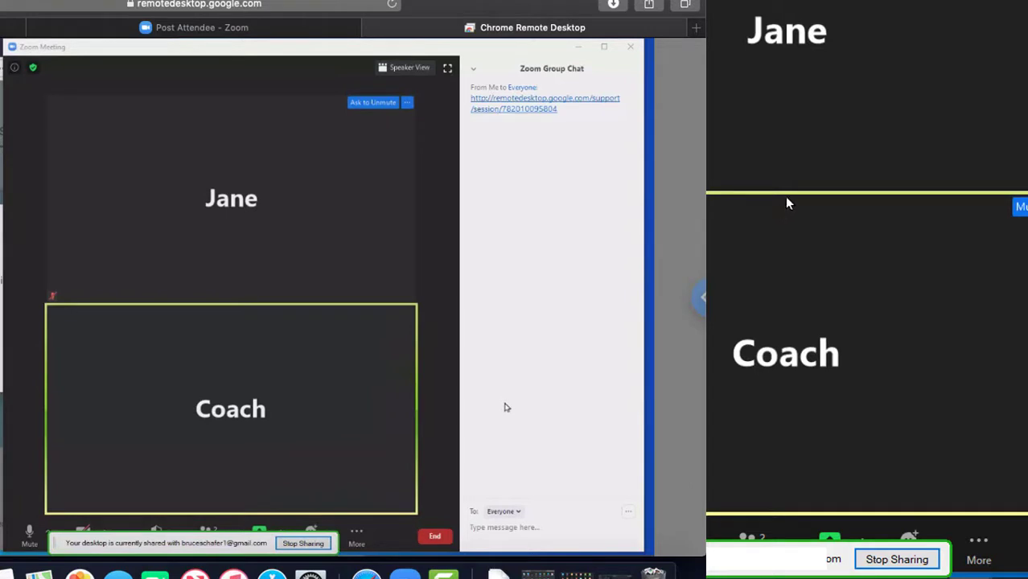
mouse_move(843, 117)
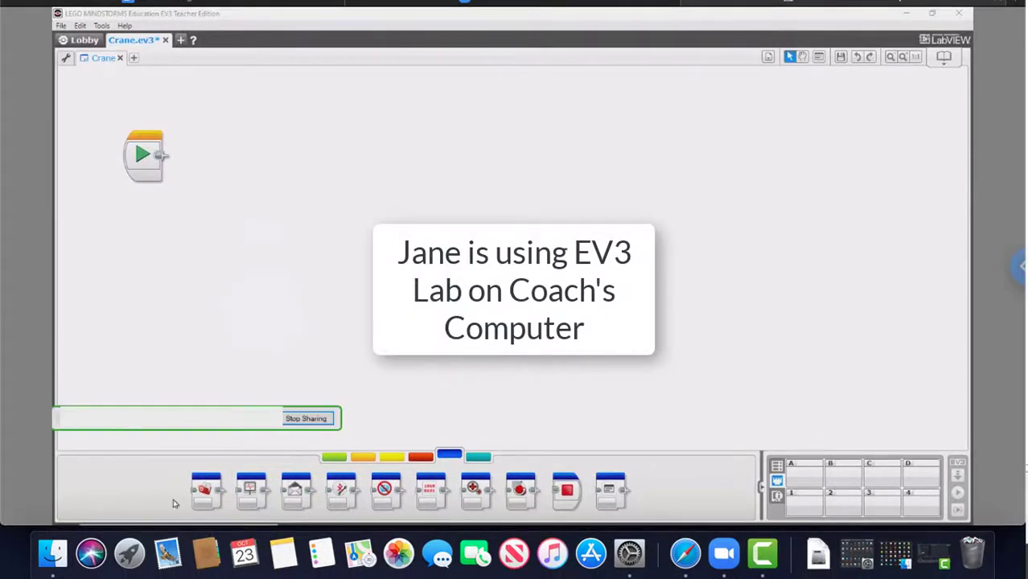
Step: Place a Move Tank motor block for ports B and C after the Start block and adjust its amount
left_click(335, 457)
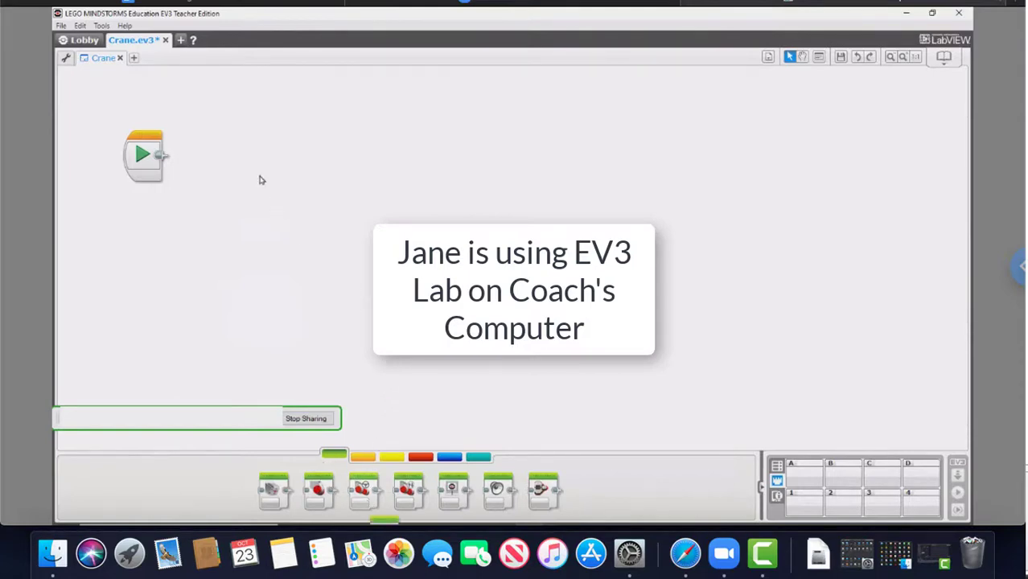
mouse_move(177, 165)
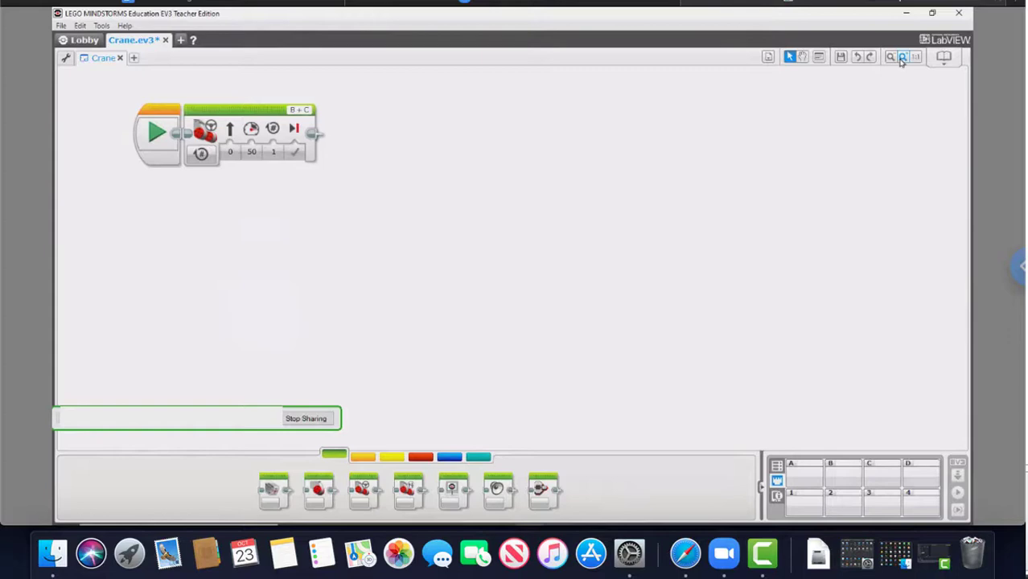
left_click(901, 58)
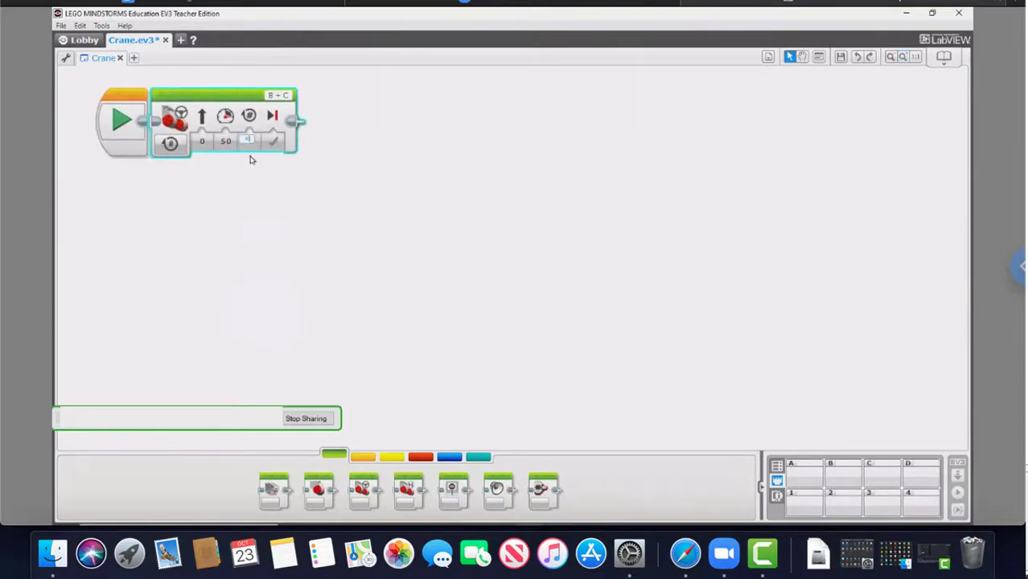
left_click(257, 191)
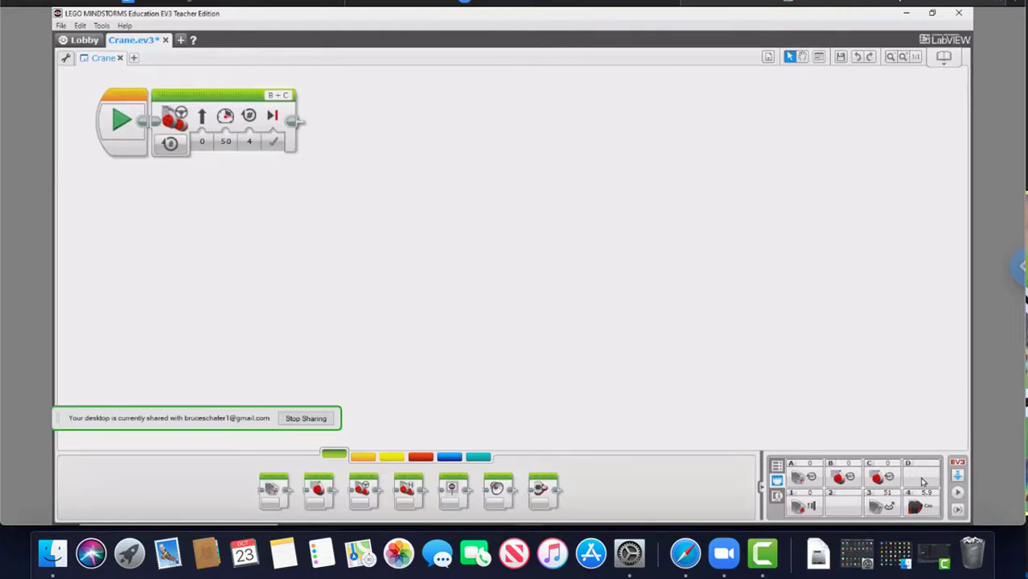
mouse_move(937, 303)
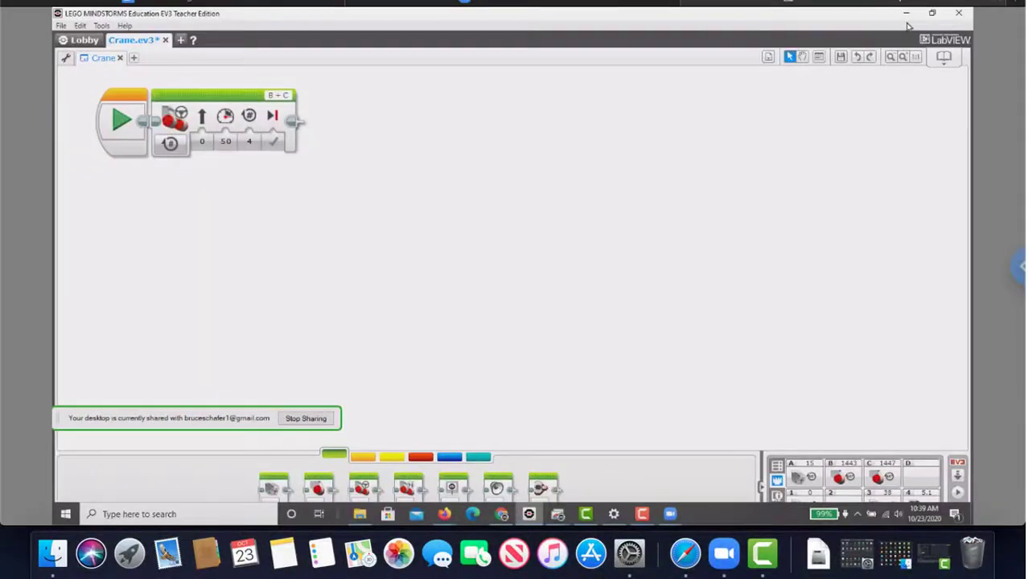
mouse_move(405, 186)
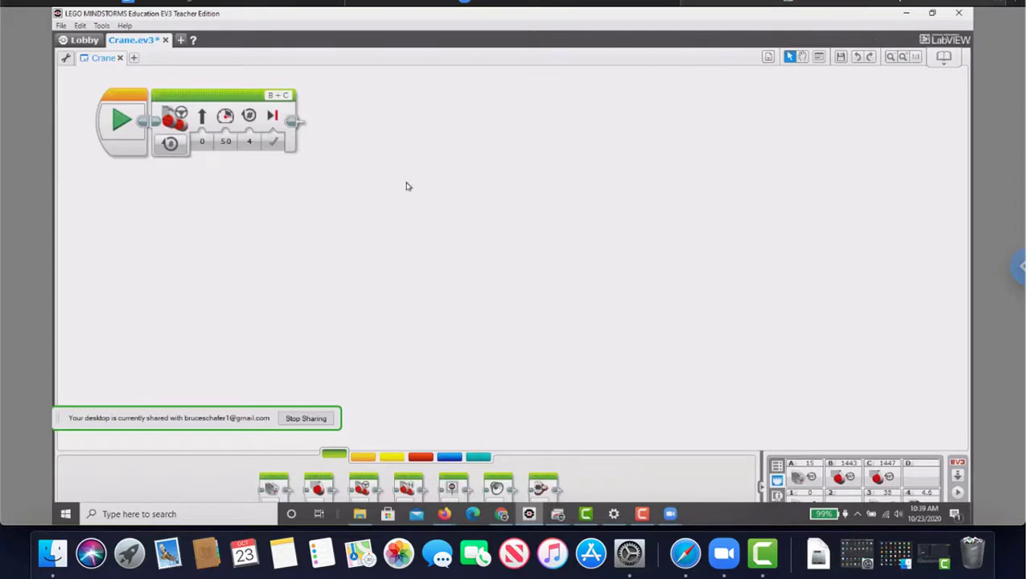
mouse_move(256, 156)
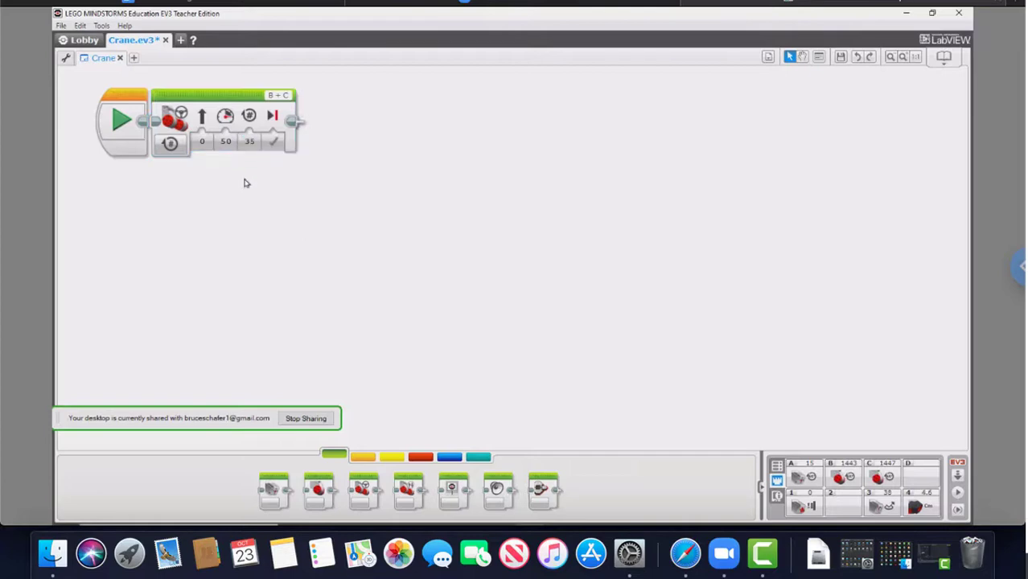
mouse_move(708, 439)
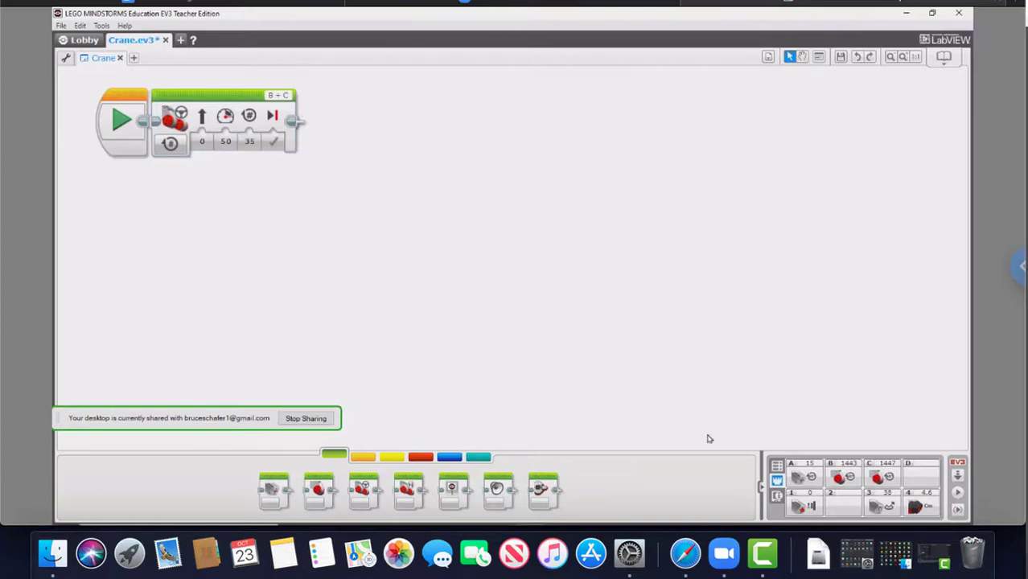
mouse_move(957, 476)
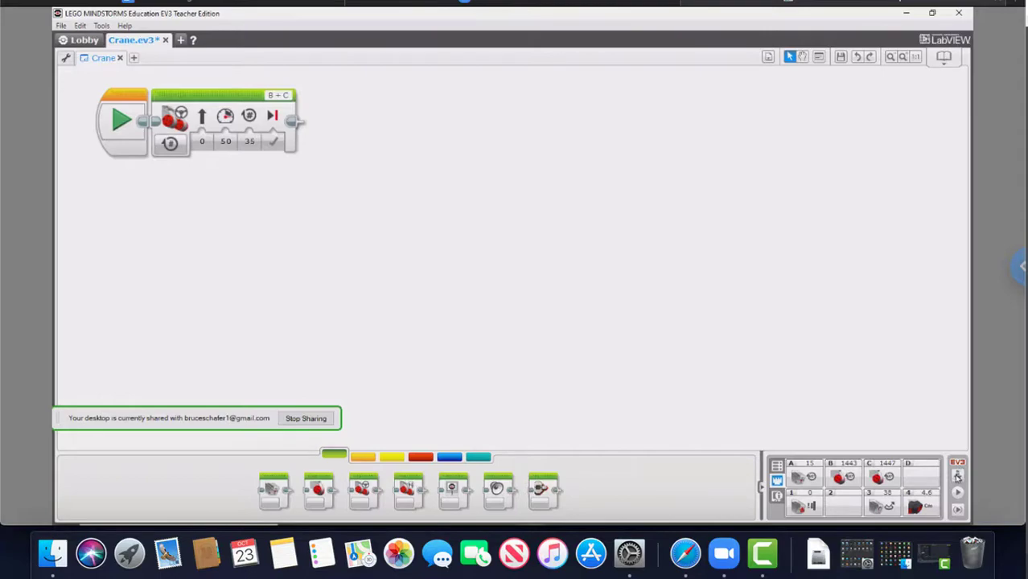